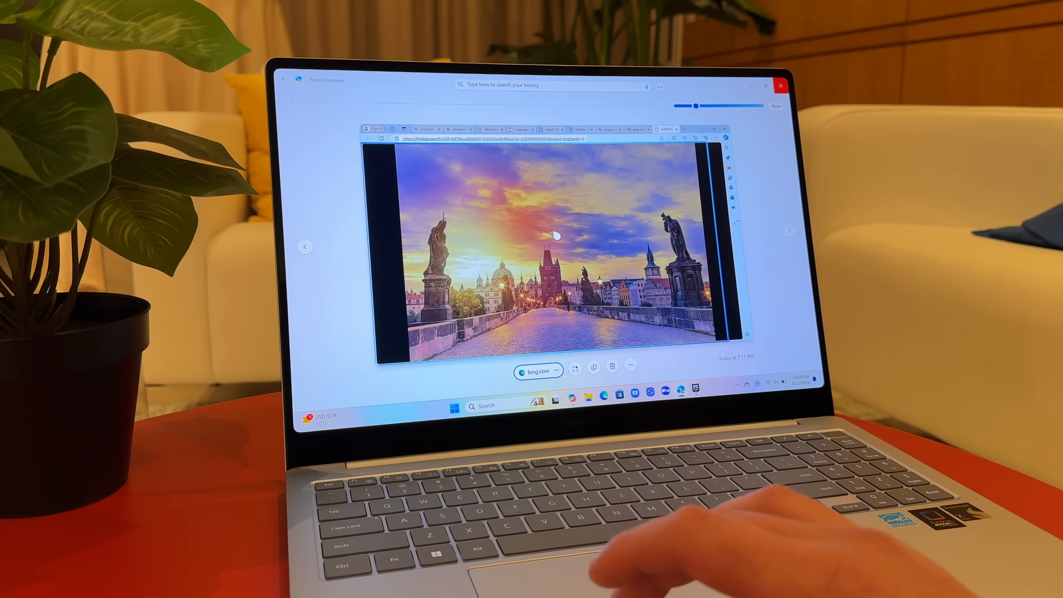
Bring up the options menu for the bridge photo in the Recall snapshot
right_click(554, 235)
text(prague)
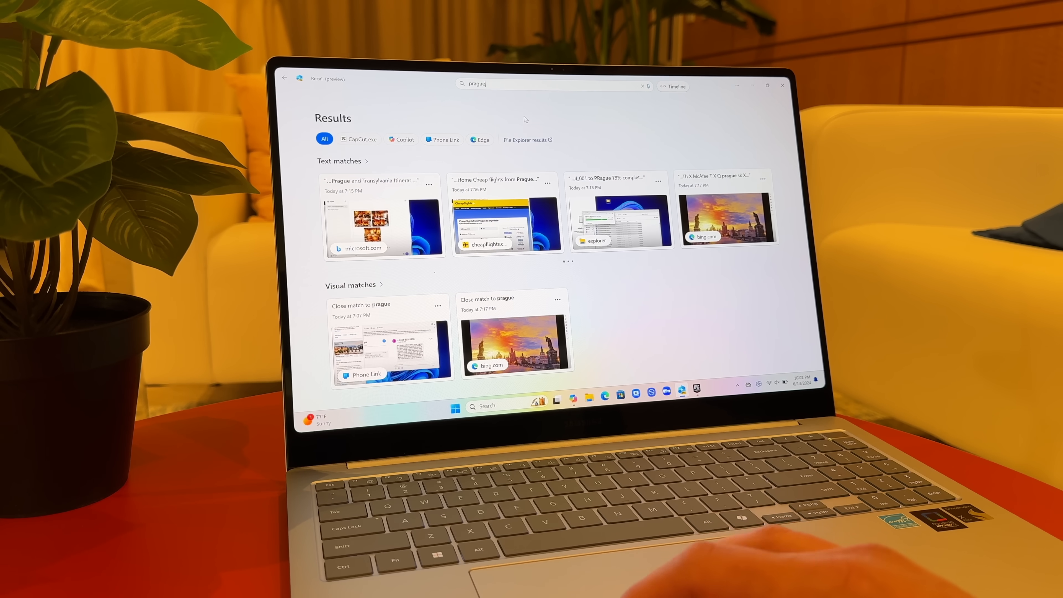
Filter the prague results by Copilot, Phone Link, All, then CapCut, and pick a CapCut match
click(642, 87)
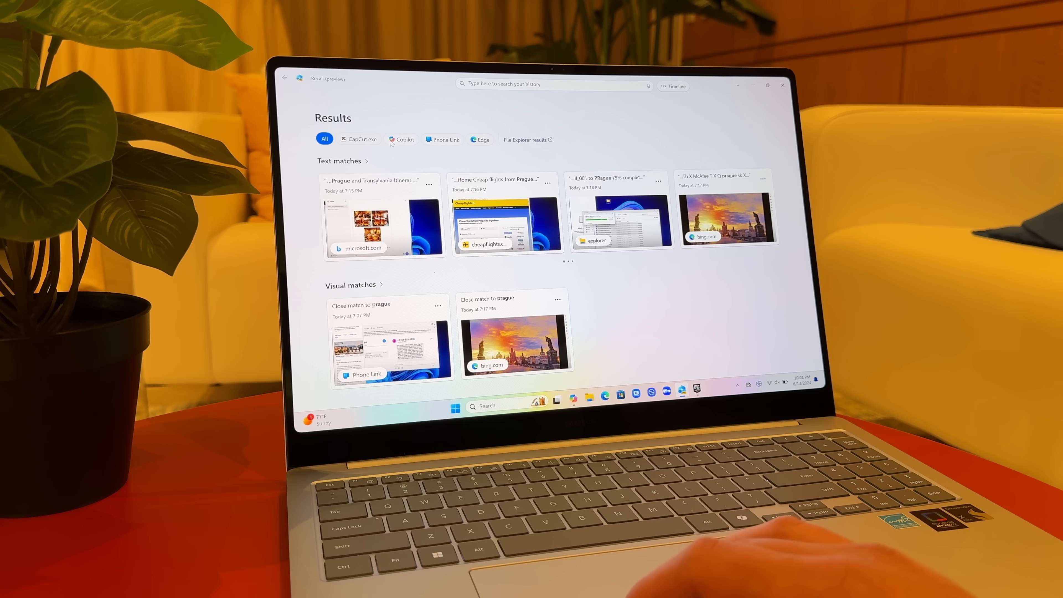
click(402, 140)
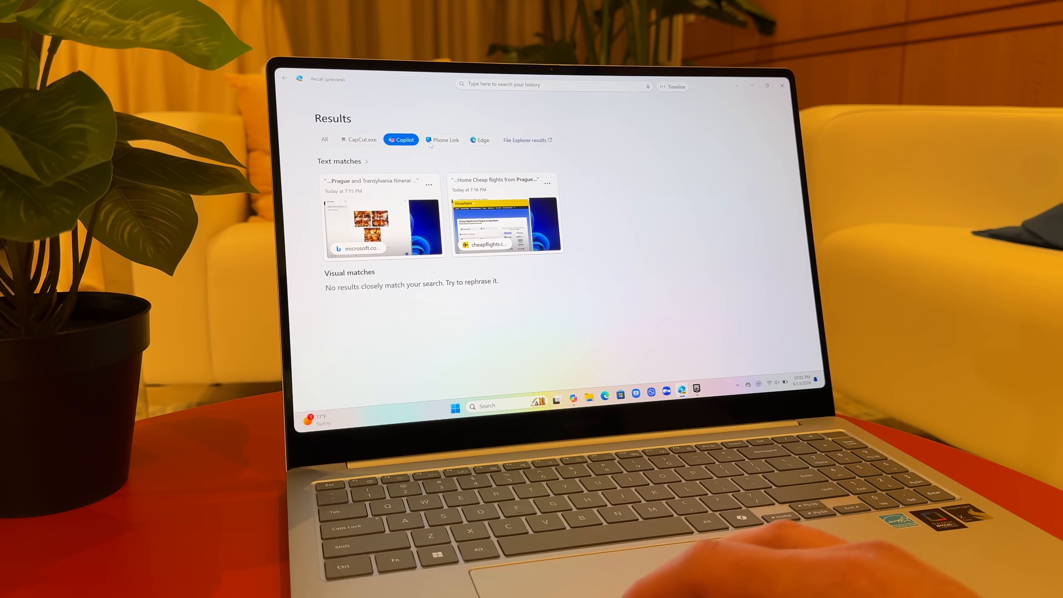
click(442, 139)
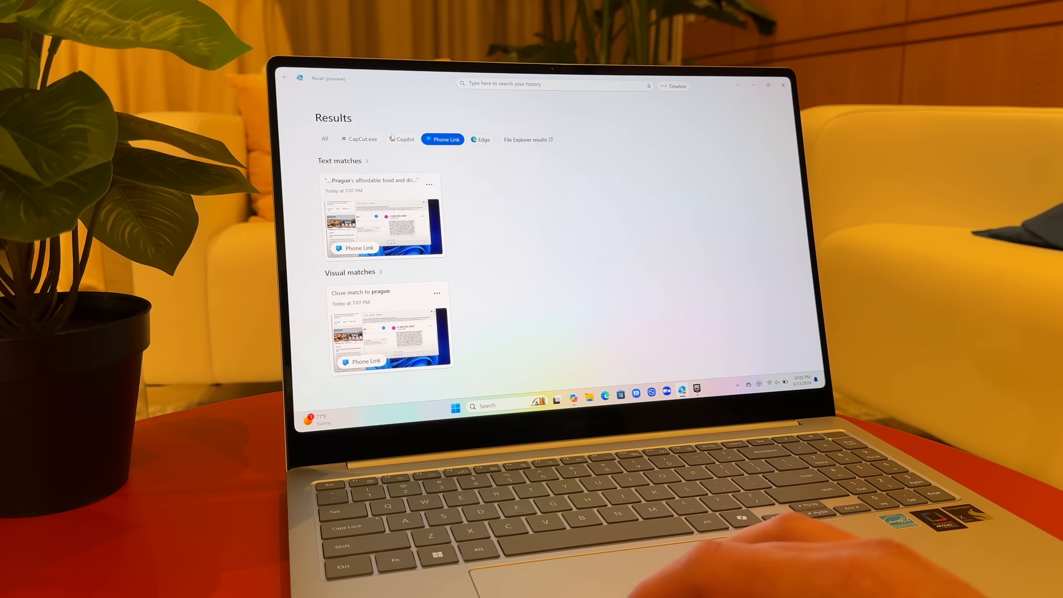
click(324, 139)
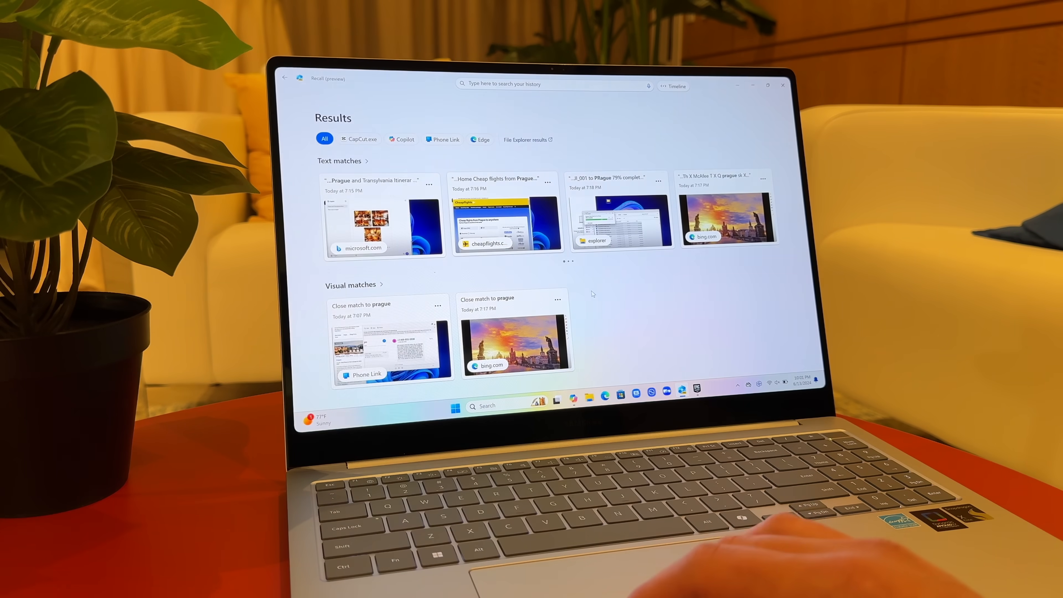
click(359, 139)
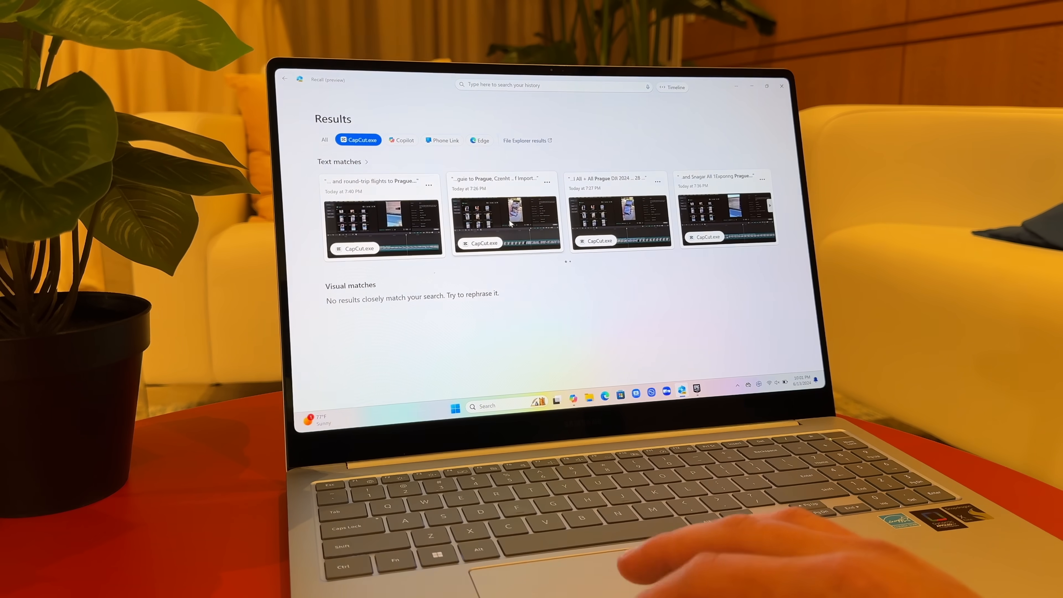
click(507, 217)
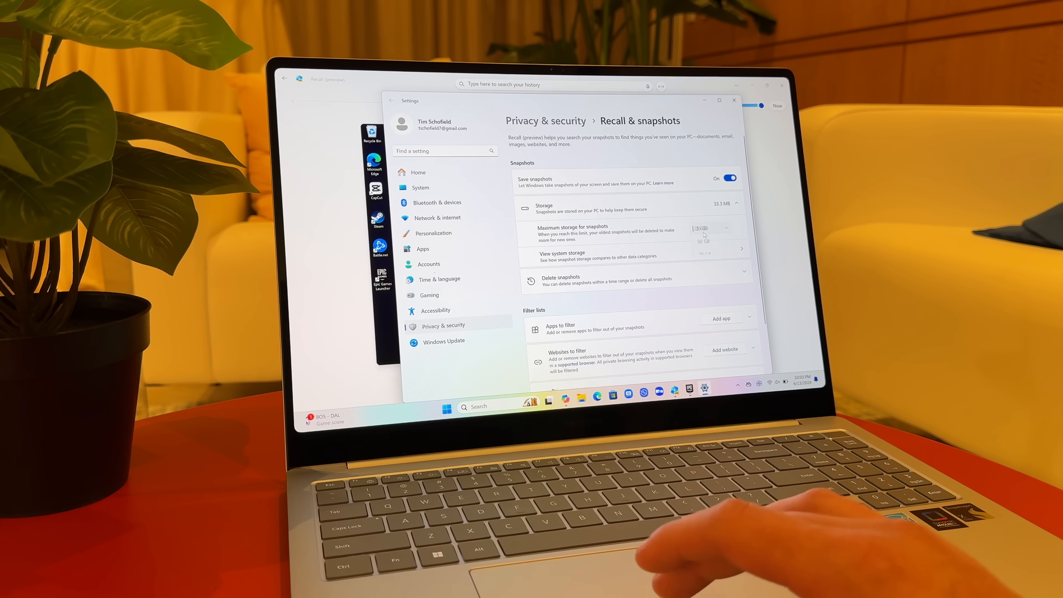
Cap Recall snapshot storage at 25 GB
click(708, 227)
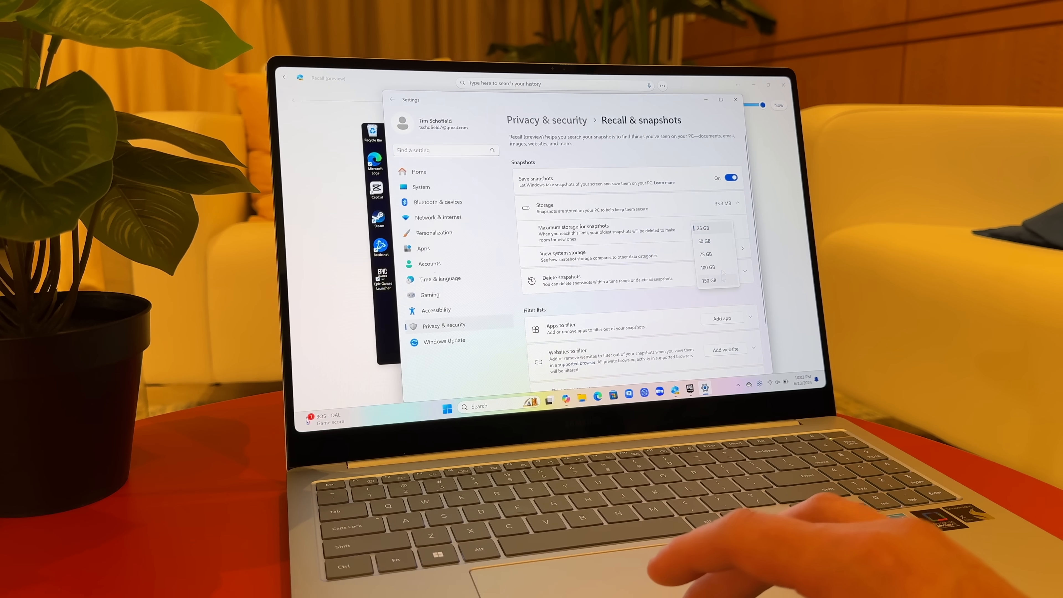
click(703, 227)
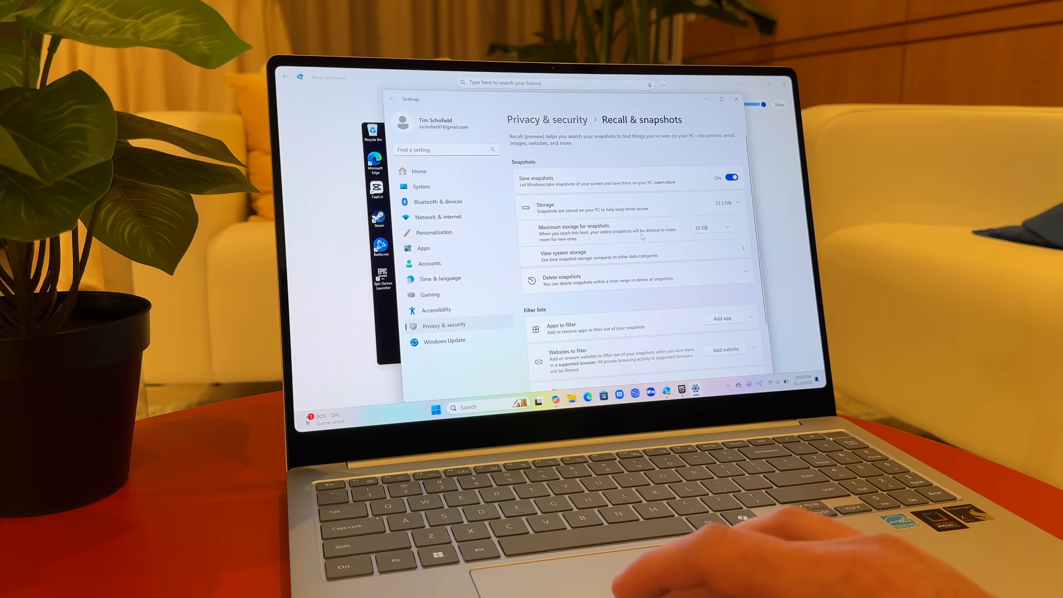
Add CapCut to the apps excluded from snapshots
scroll(down, 3)
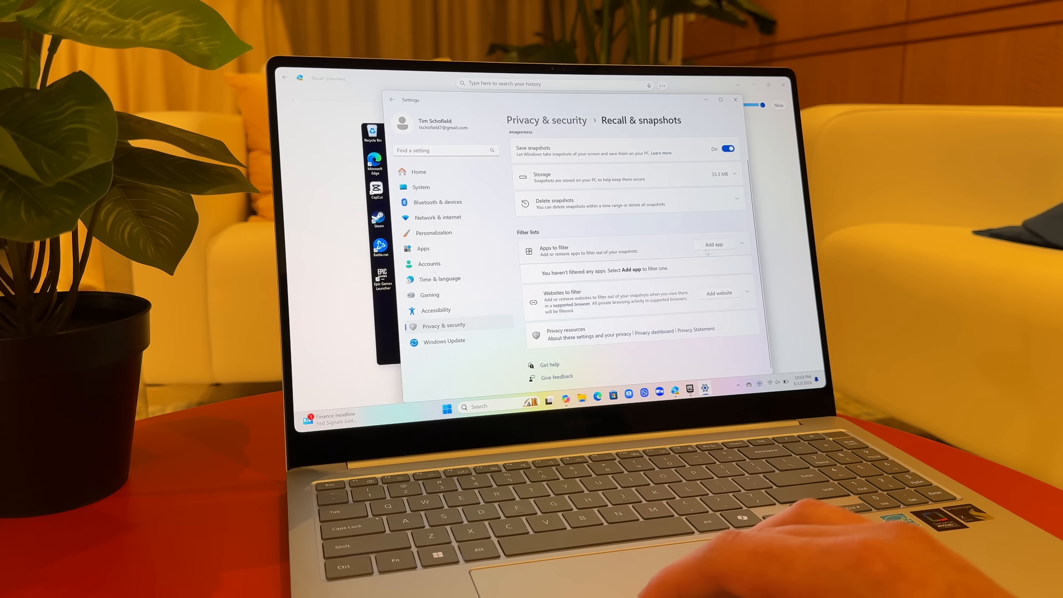
click(713, 244)
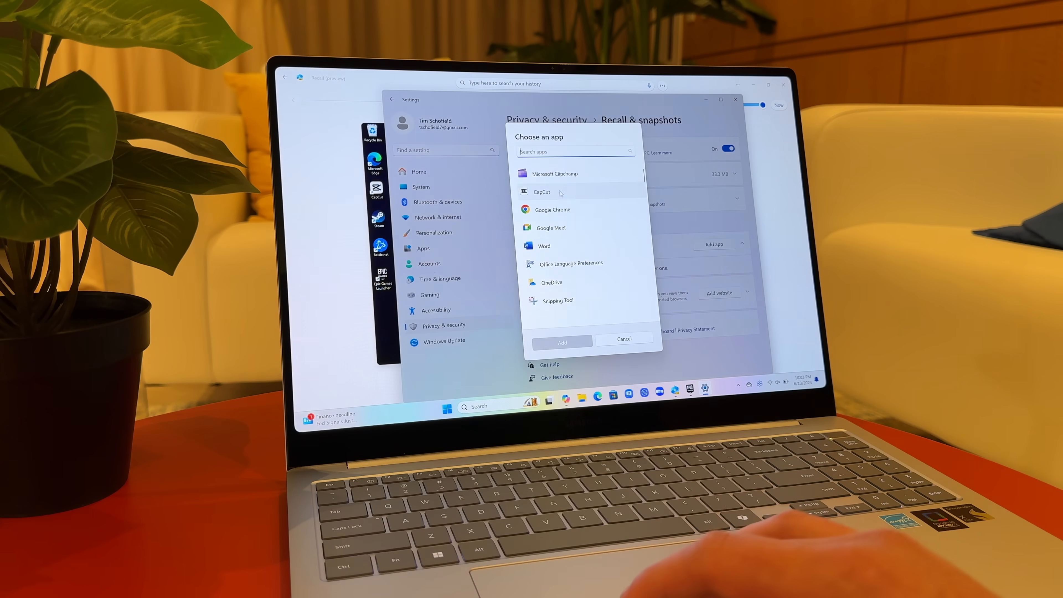
click(624, 338)
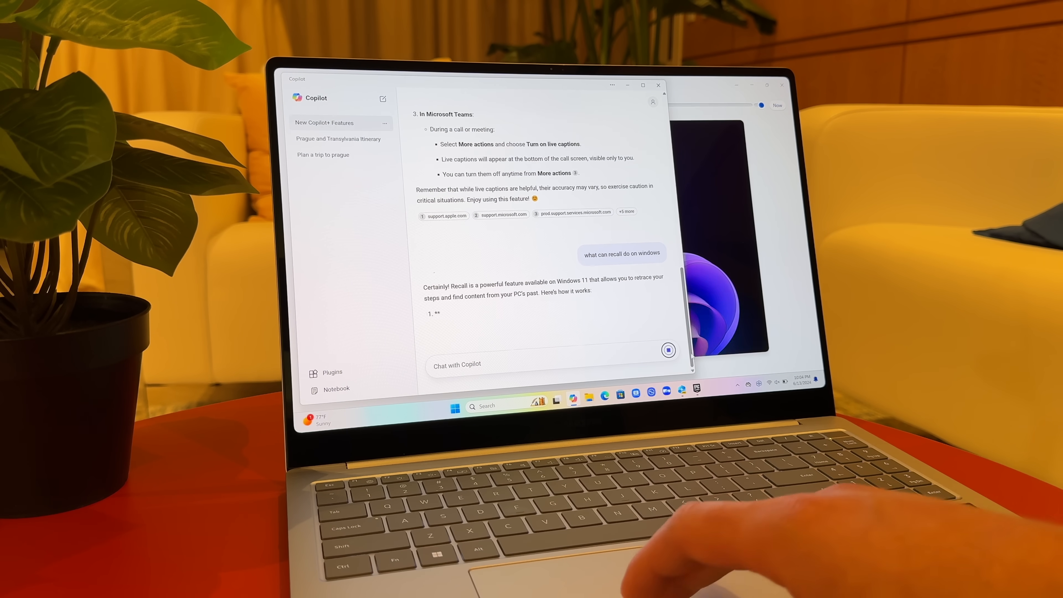
Scroll through Copilot's answer to 'what can recall do on windows'
scroll(down, 3)
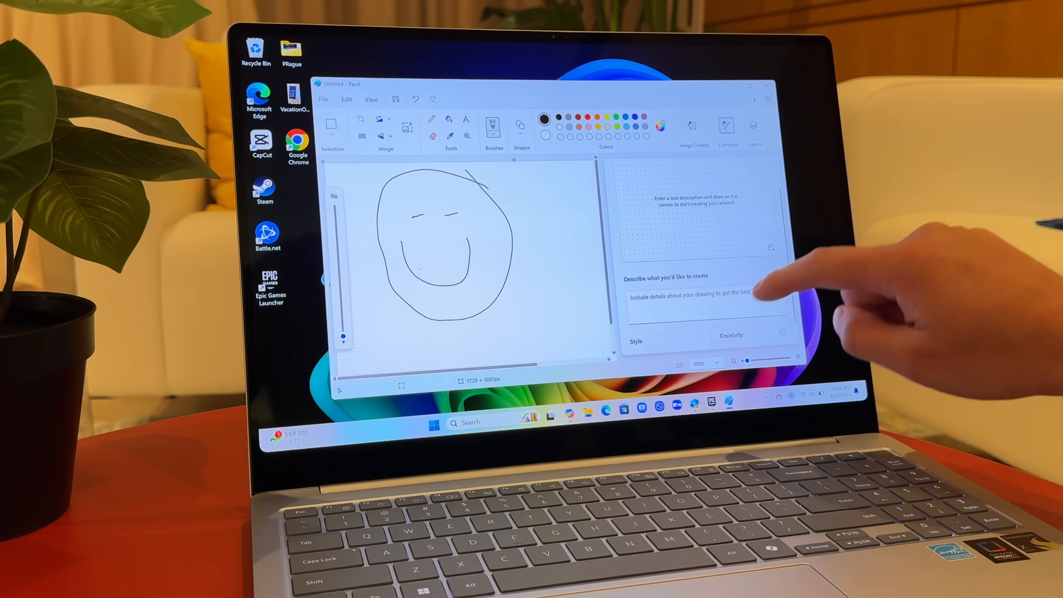
Describe the sketch as 'yellow smiley face' and choose the generated Cocreator image
text(yellow smiley face)
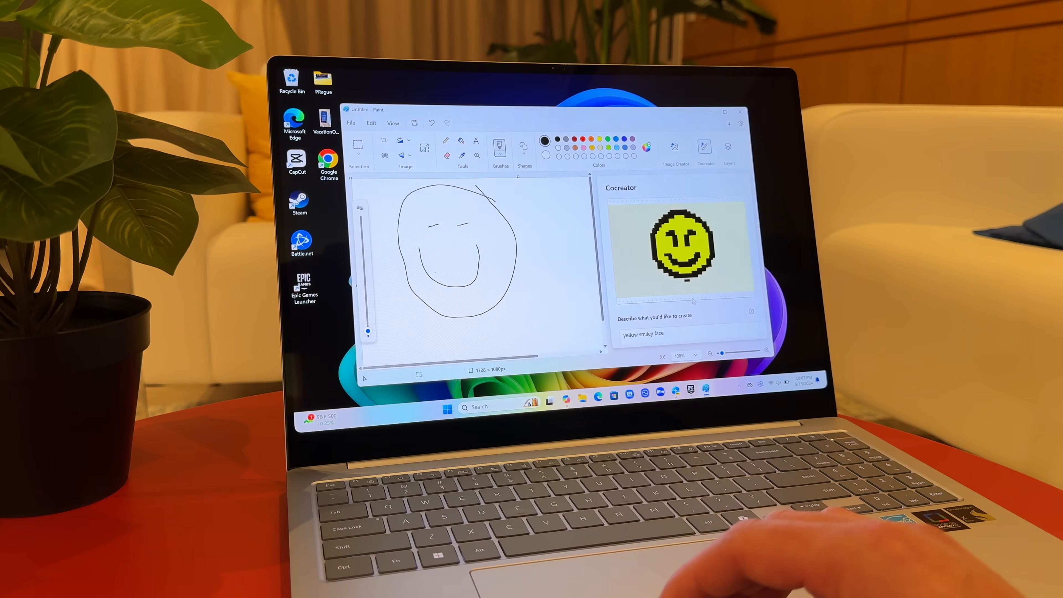
click(649, 330)
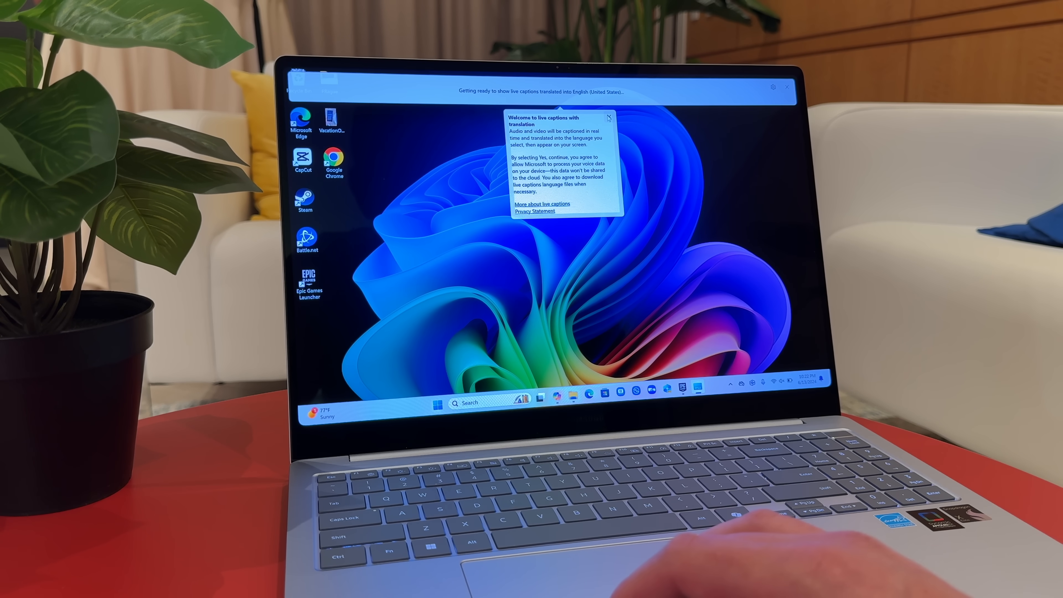
Agree to the live captions with translation privacy terms
click(608, 117)
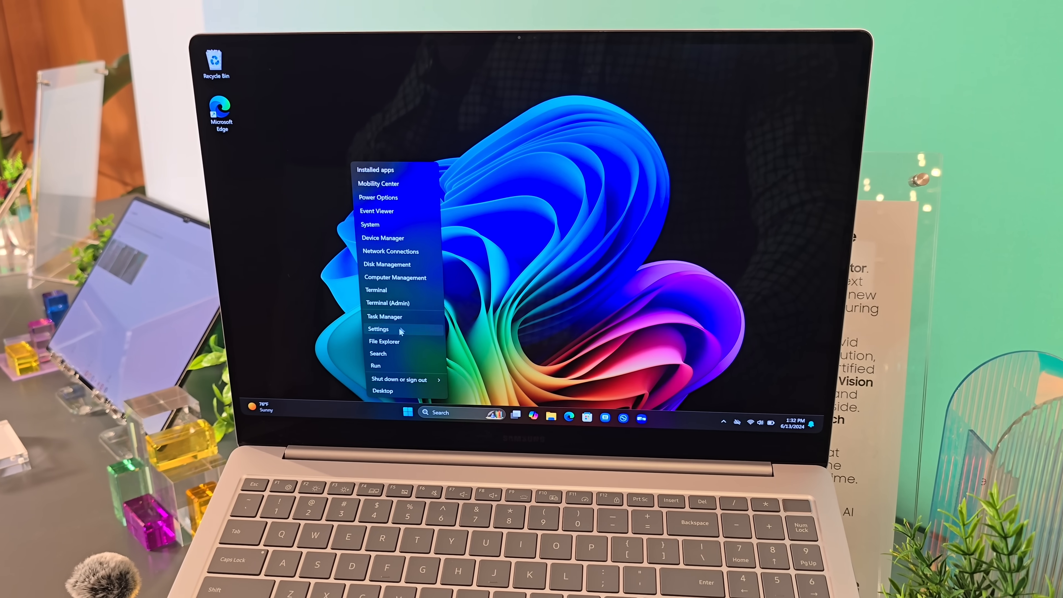
Launch Task Manager from the Win+X menu and show the Performance graphs
click(384, 317)
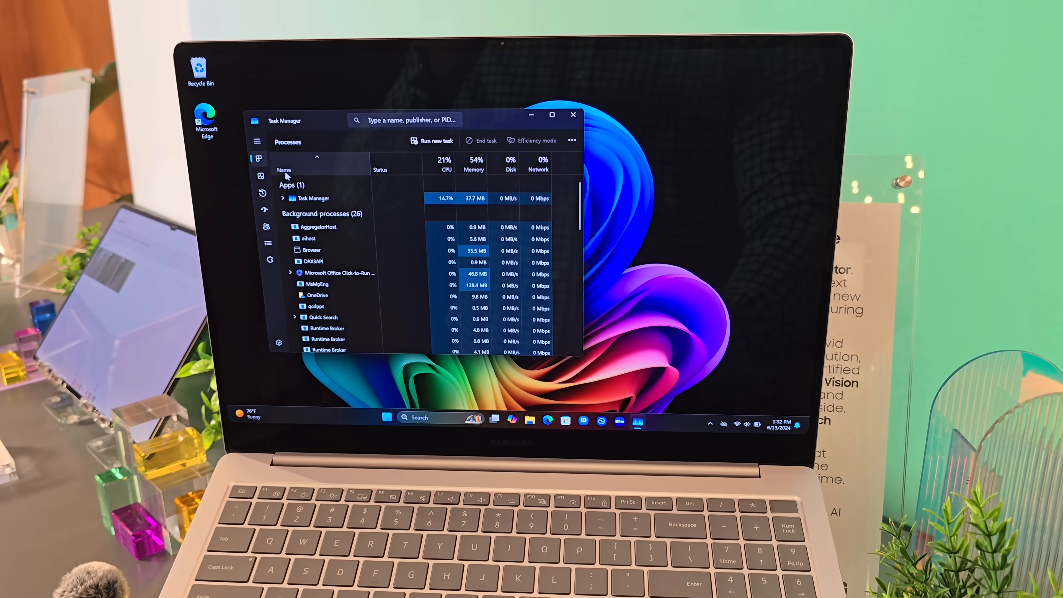
click(260, 175)
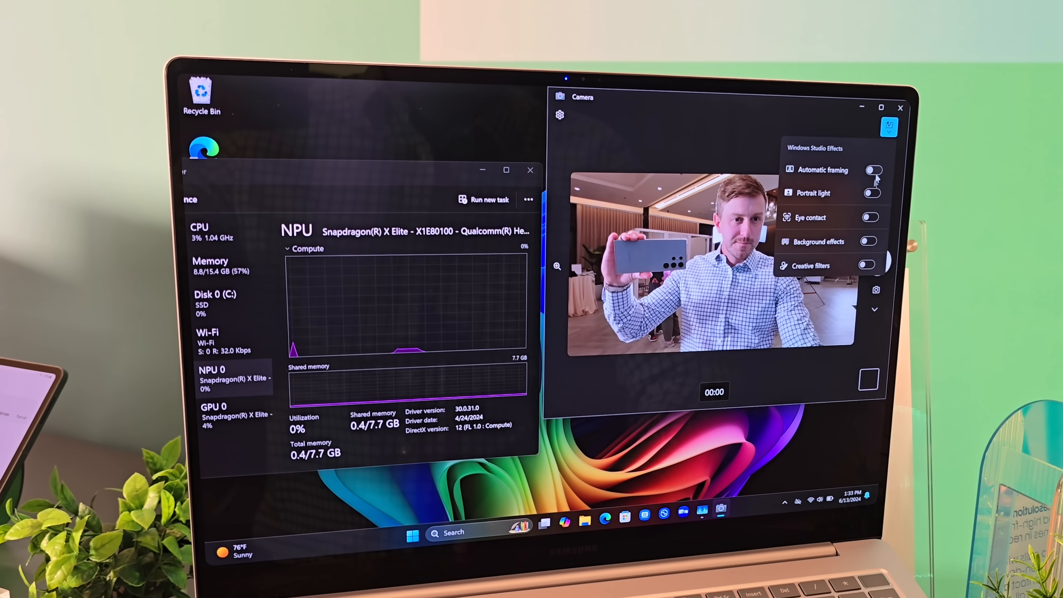
Turn on portrait light and background effects with standard blur
click(873, 193)
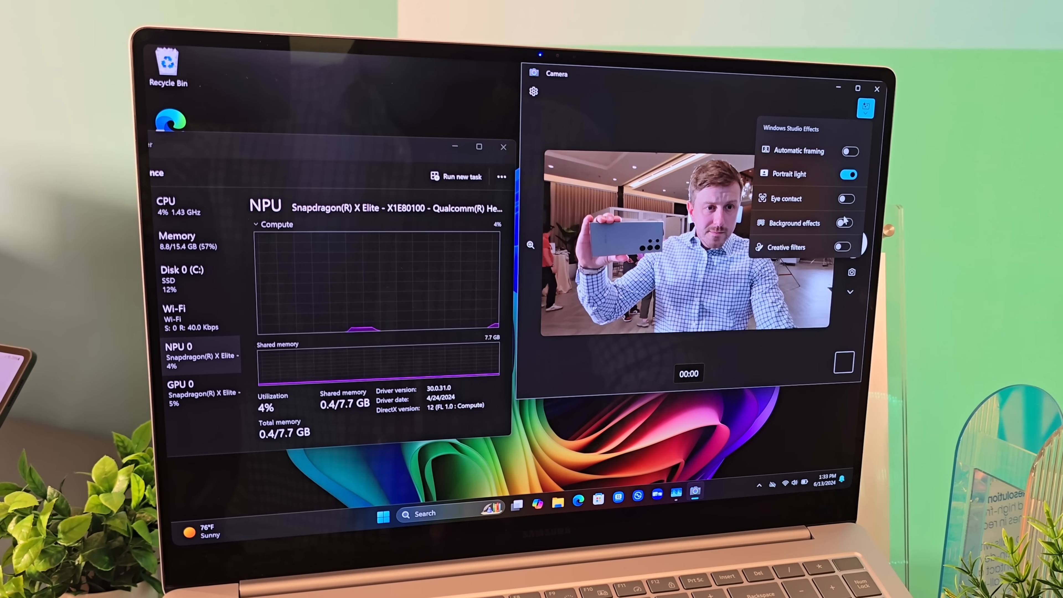
click(848, 223)
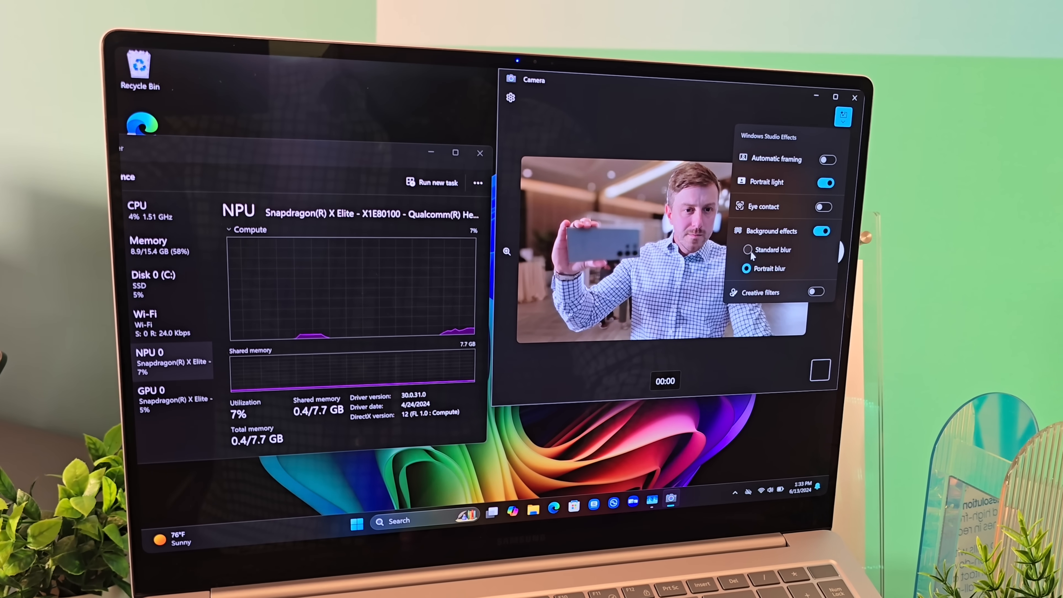
click(816, 292)
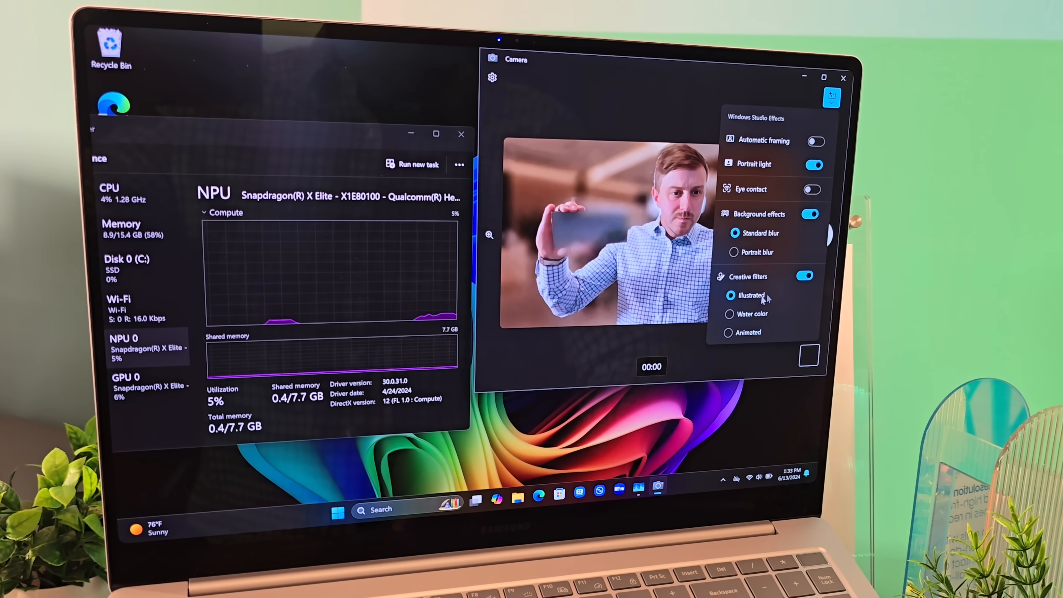
Cycle the water color, animated and illustrated filters, settle on illustrated, and turn background blur off
click(733, 310)
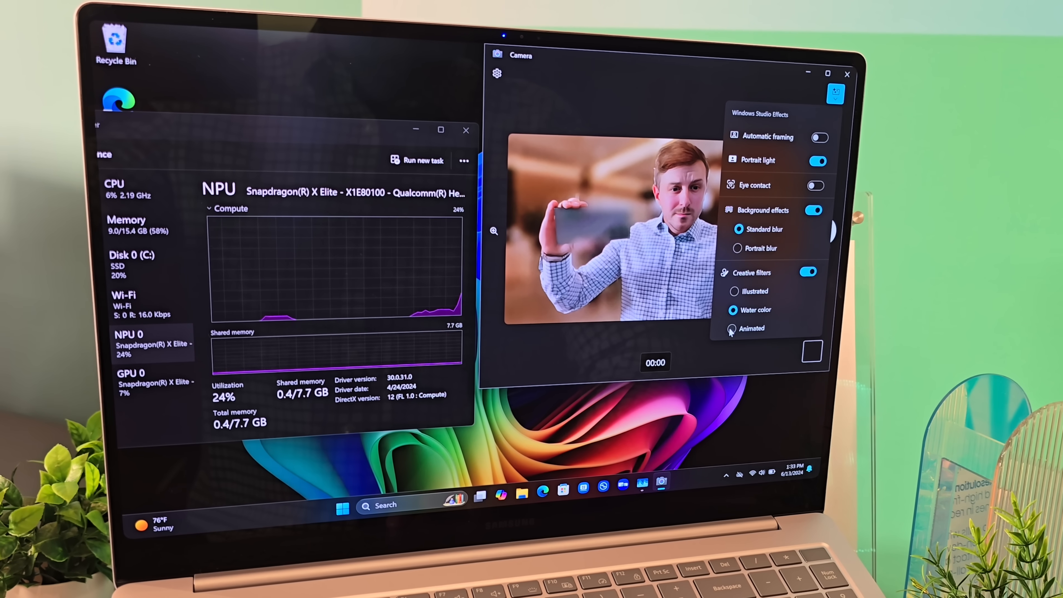
click(734, 328)
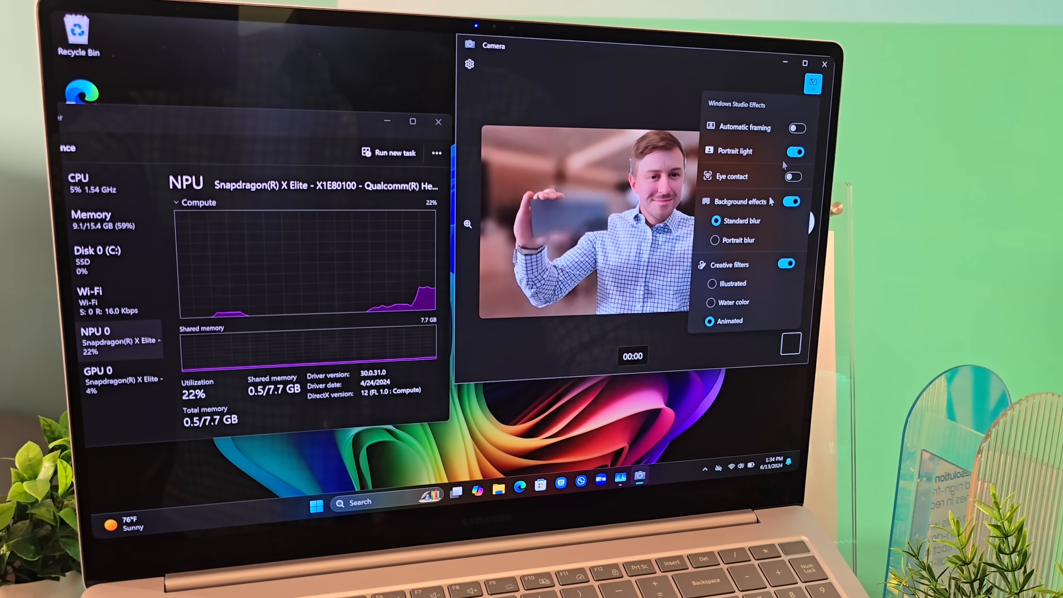
click(707, 277)
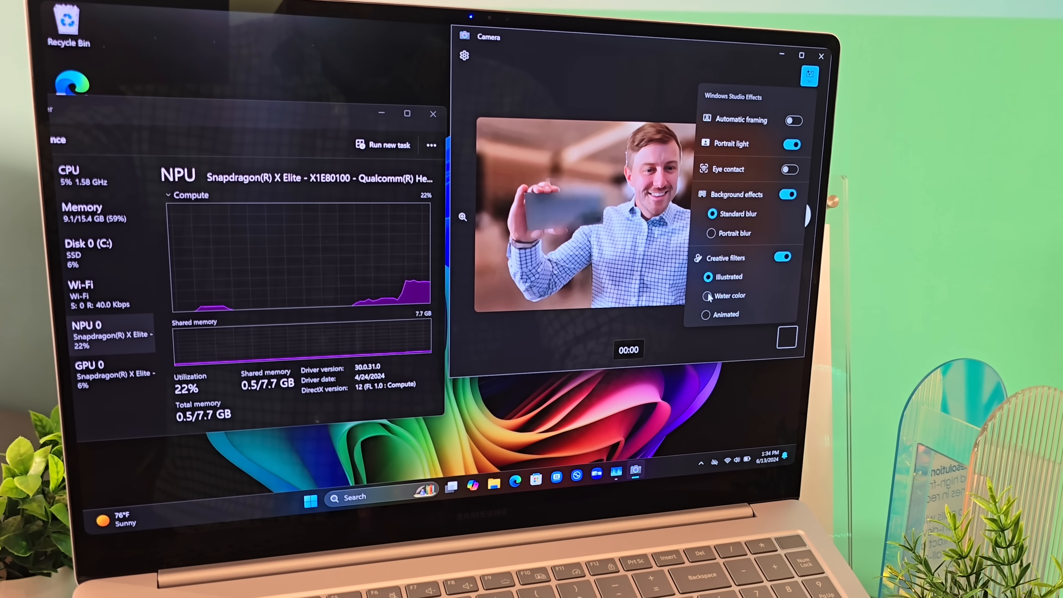
click(709, 291)
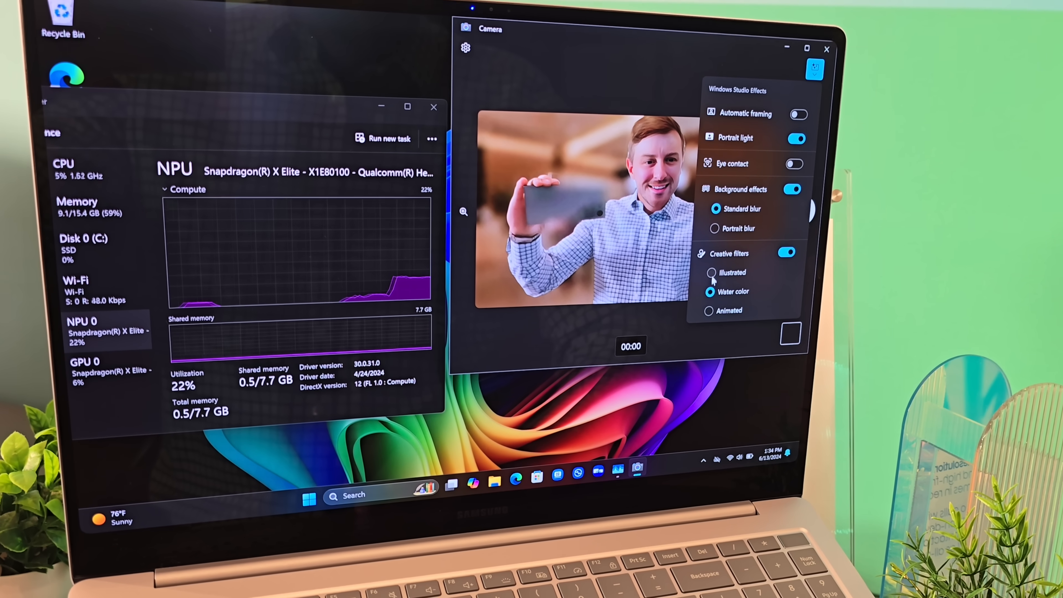
click(709, 274)
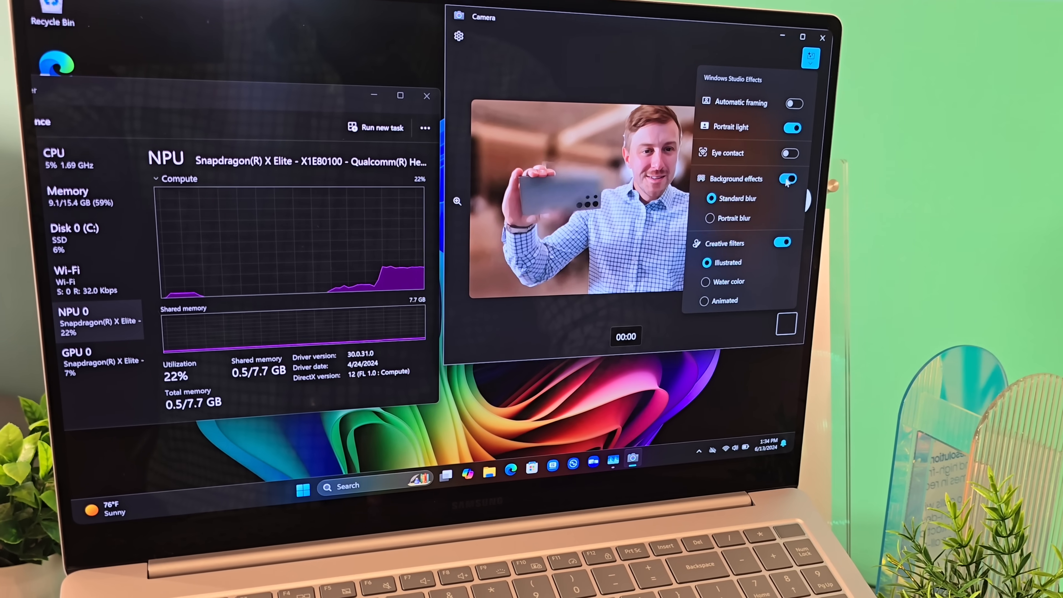
click(788, 179)
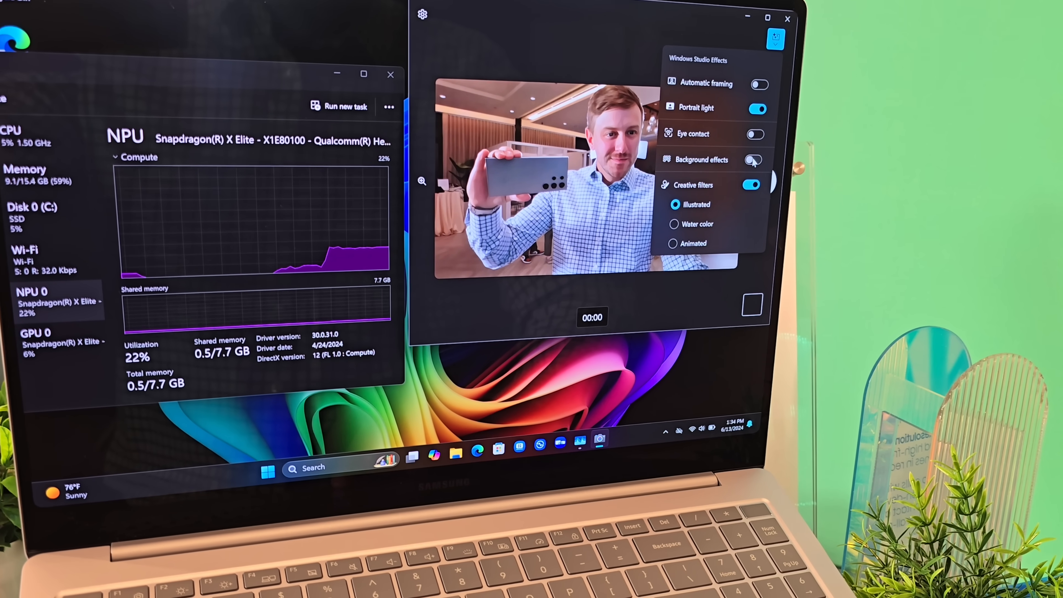
click(757, 109)
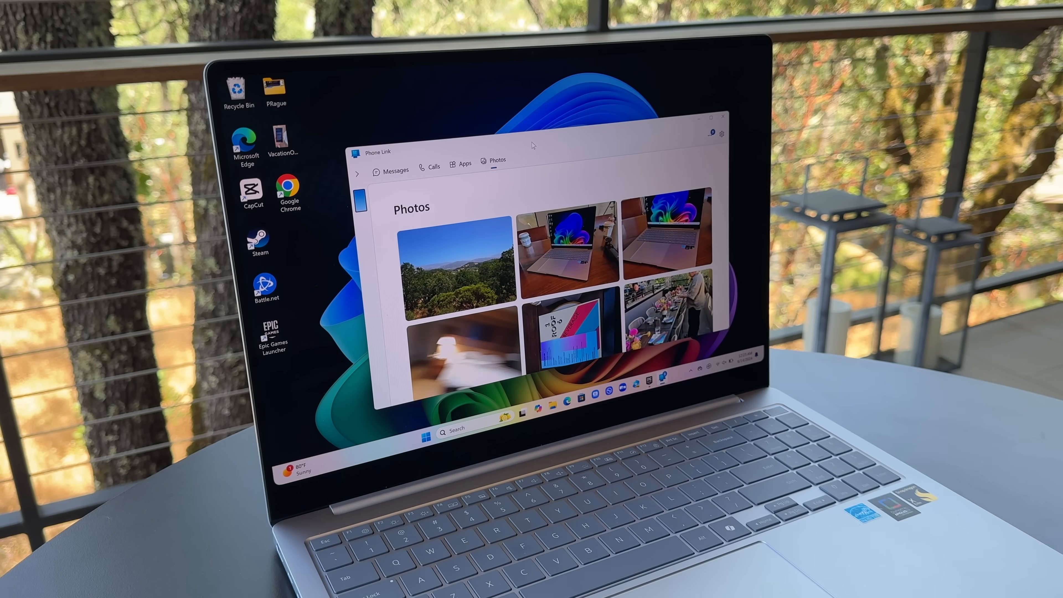
Show the phone's installed apps in Phone Link and scroll the grid
click(464, 162)
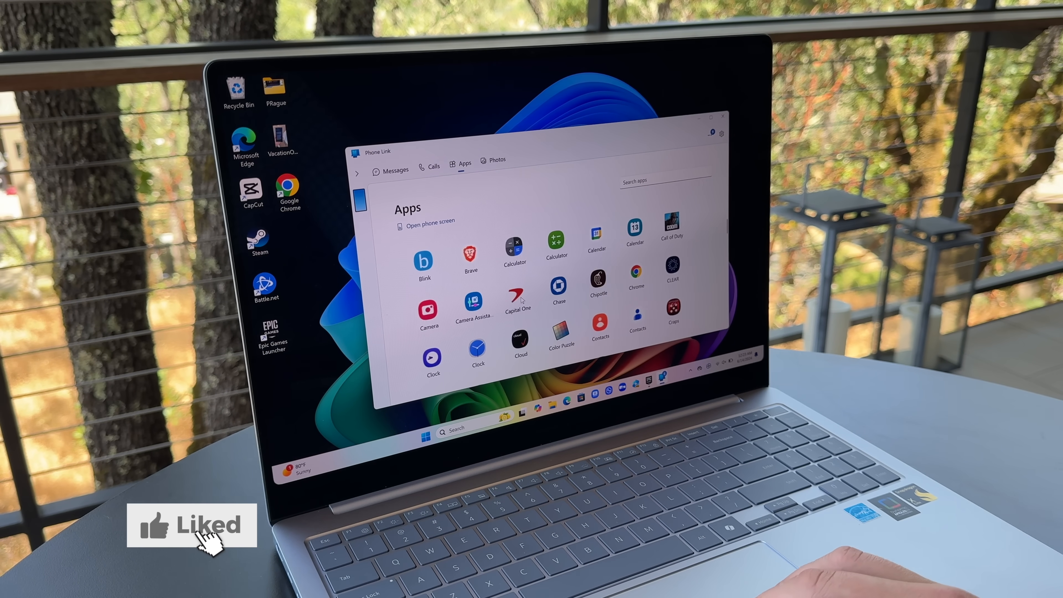
scroll(down, 3)
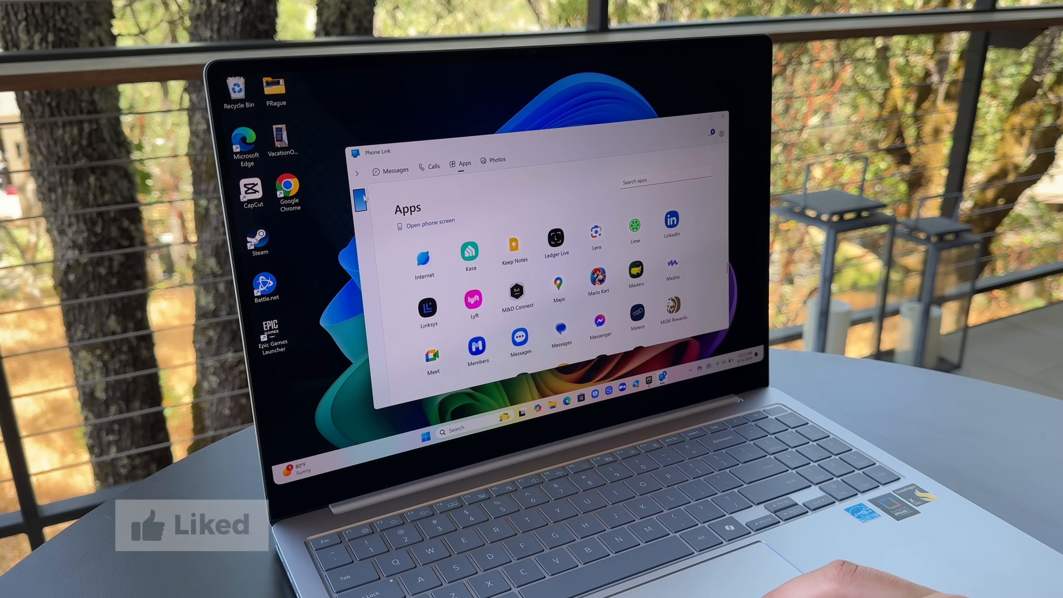